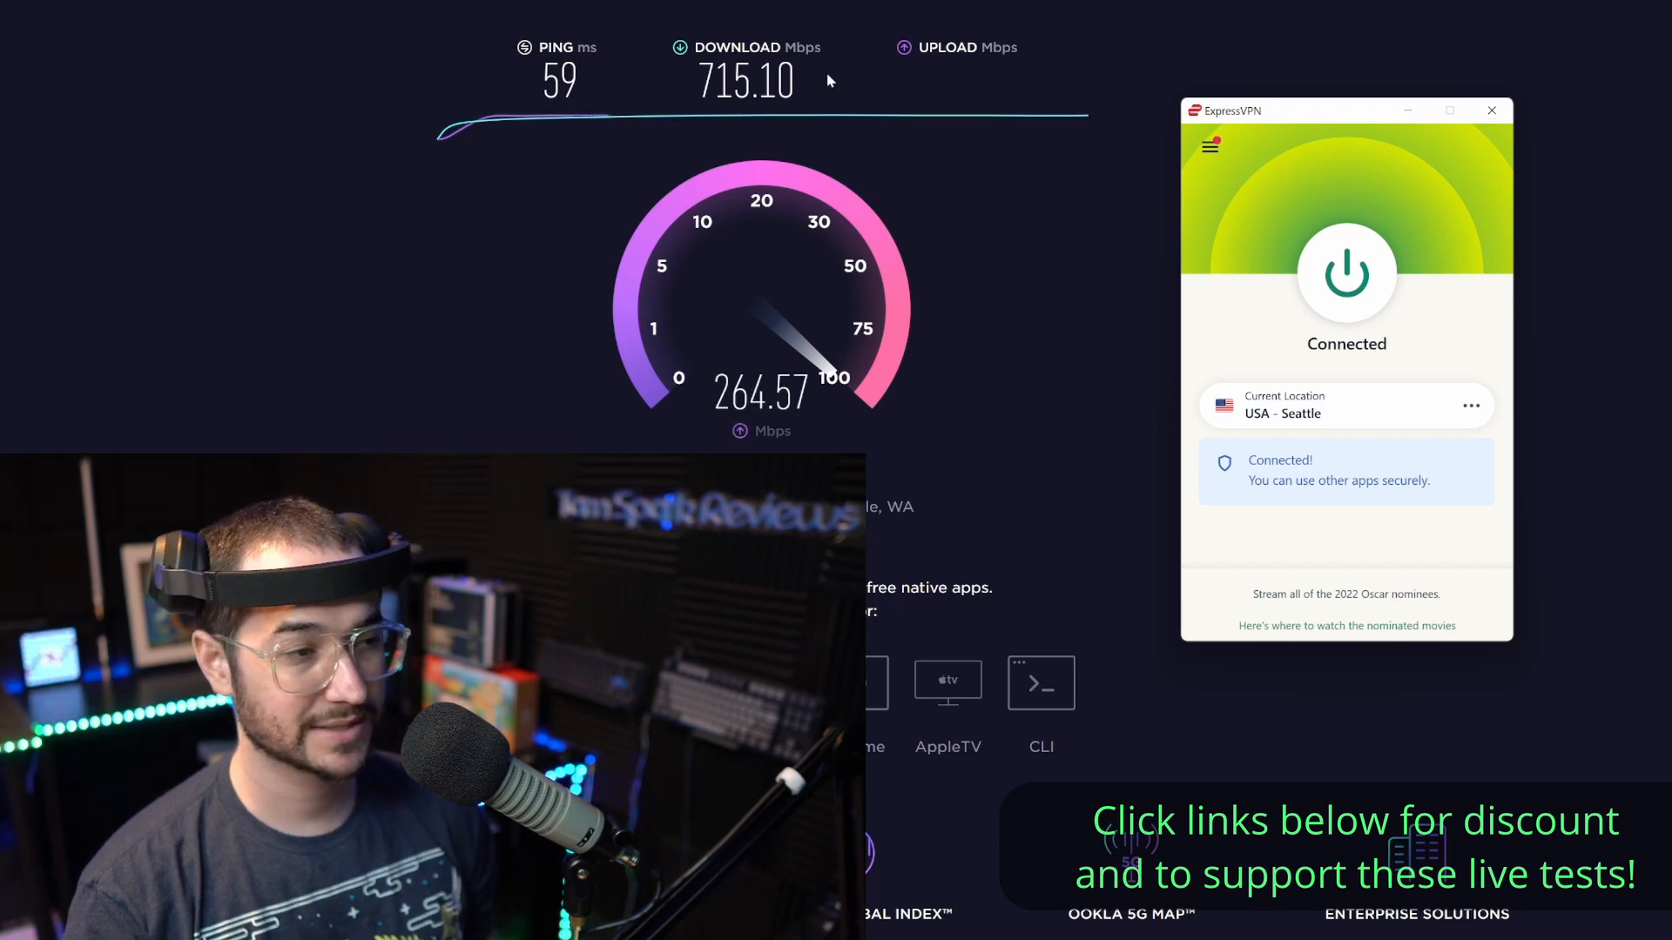
pyautogui.moveTo(986, 115)
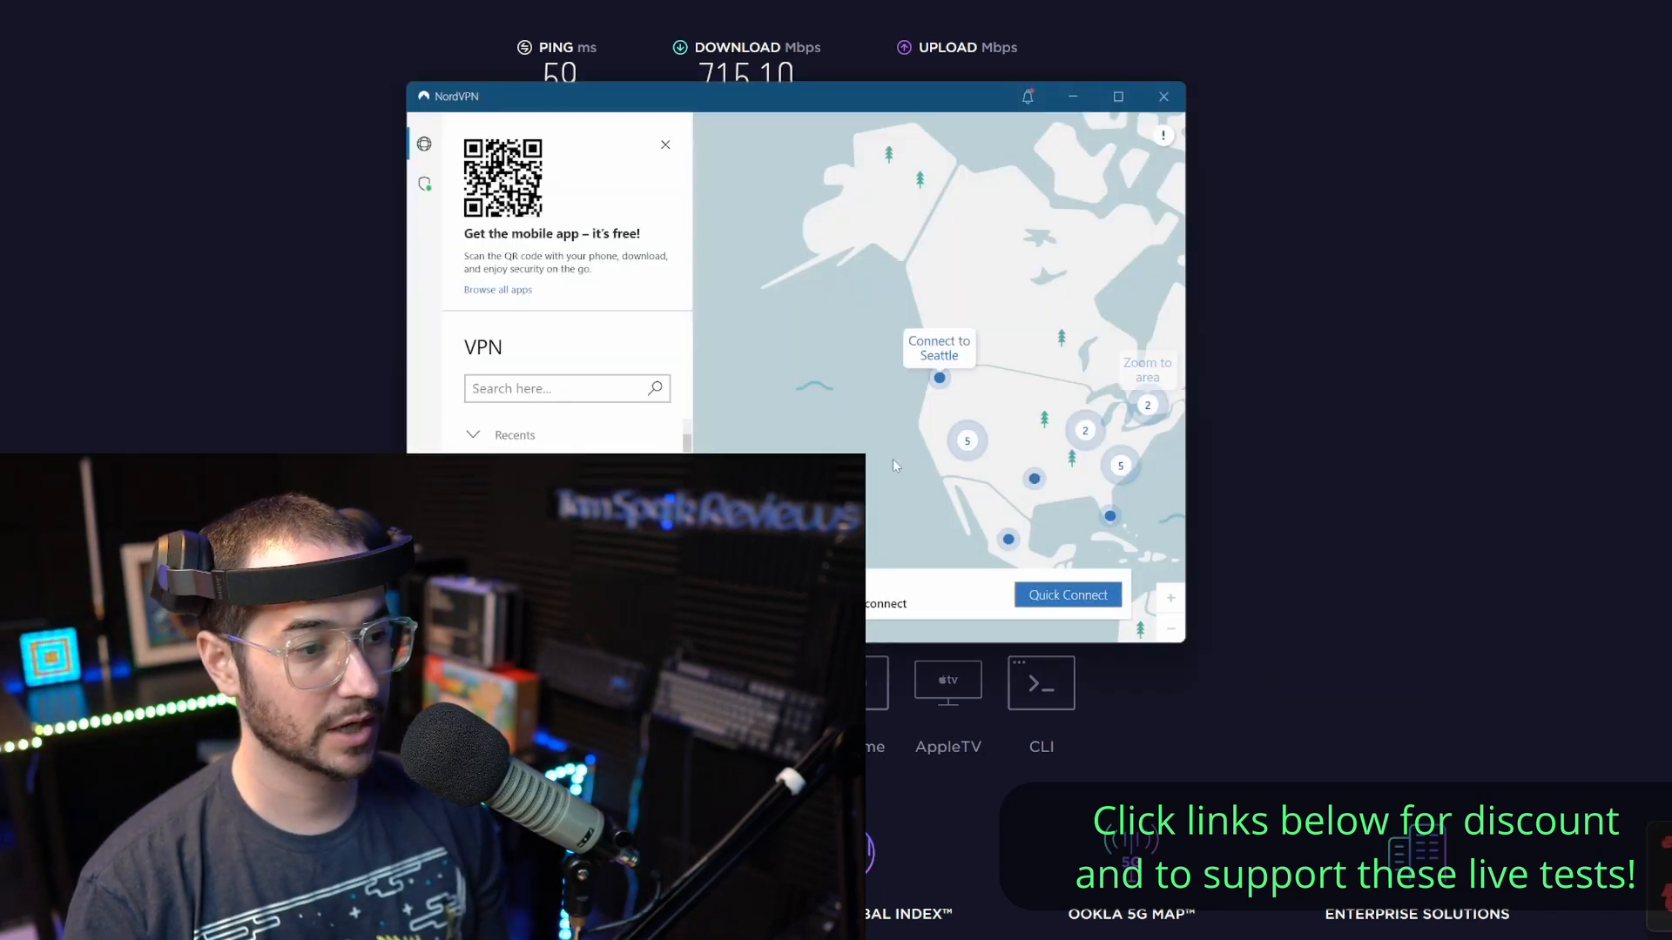
# Connect NordVPN to the Seattle server and minimize the VPN window to view results
pyautogui.click(1067, 596)
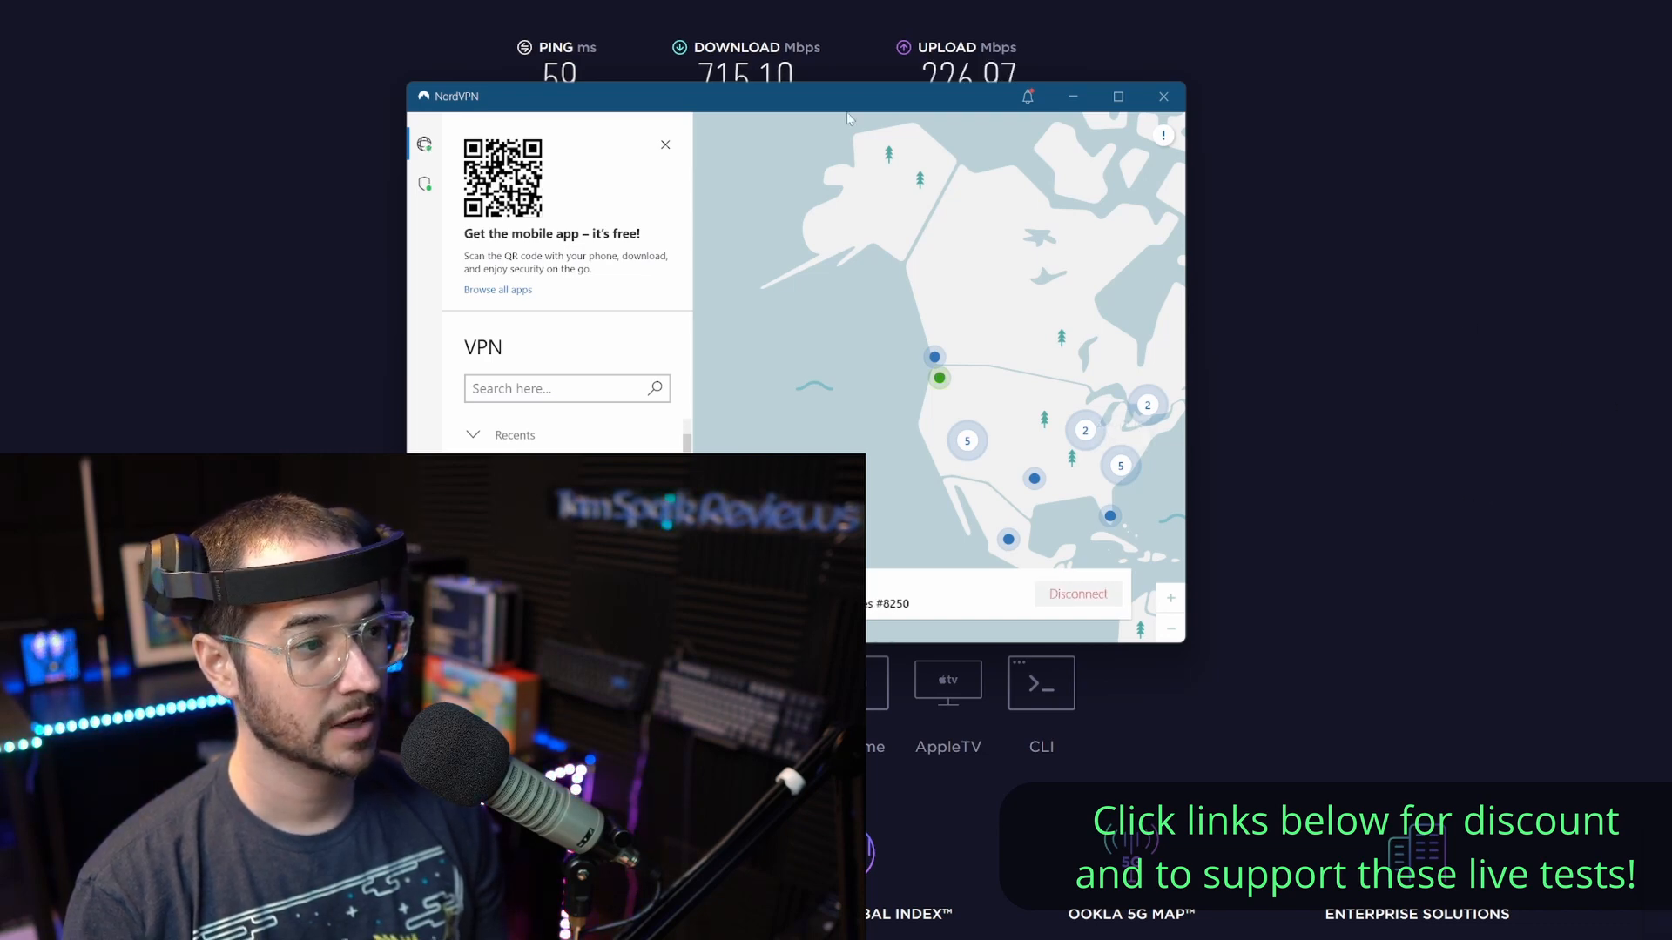
pyautogui.click(1163, 96)
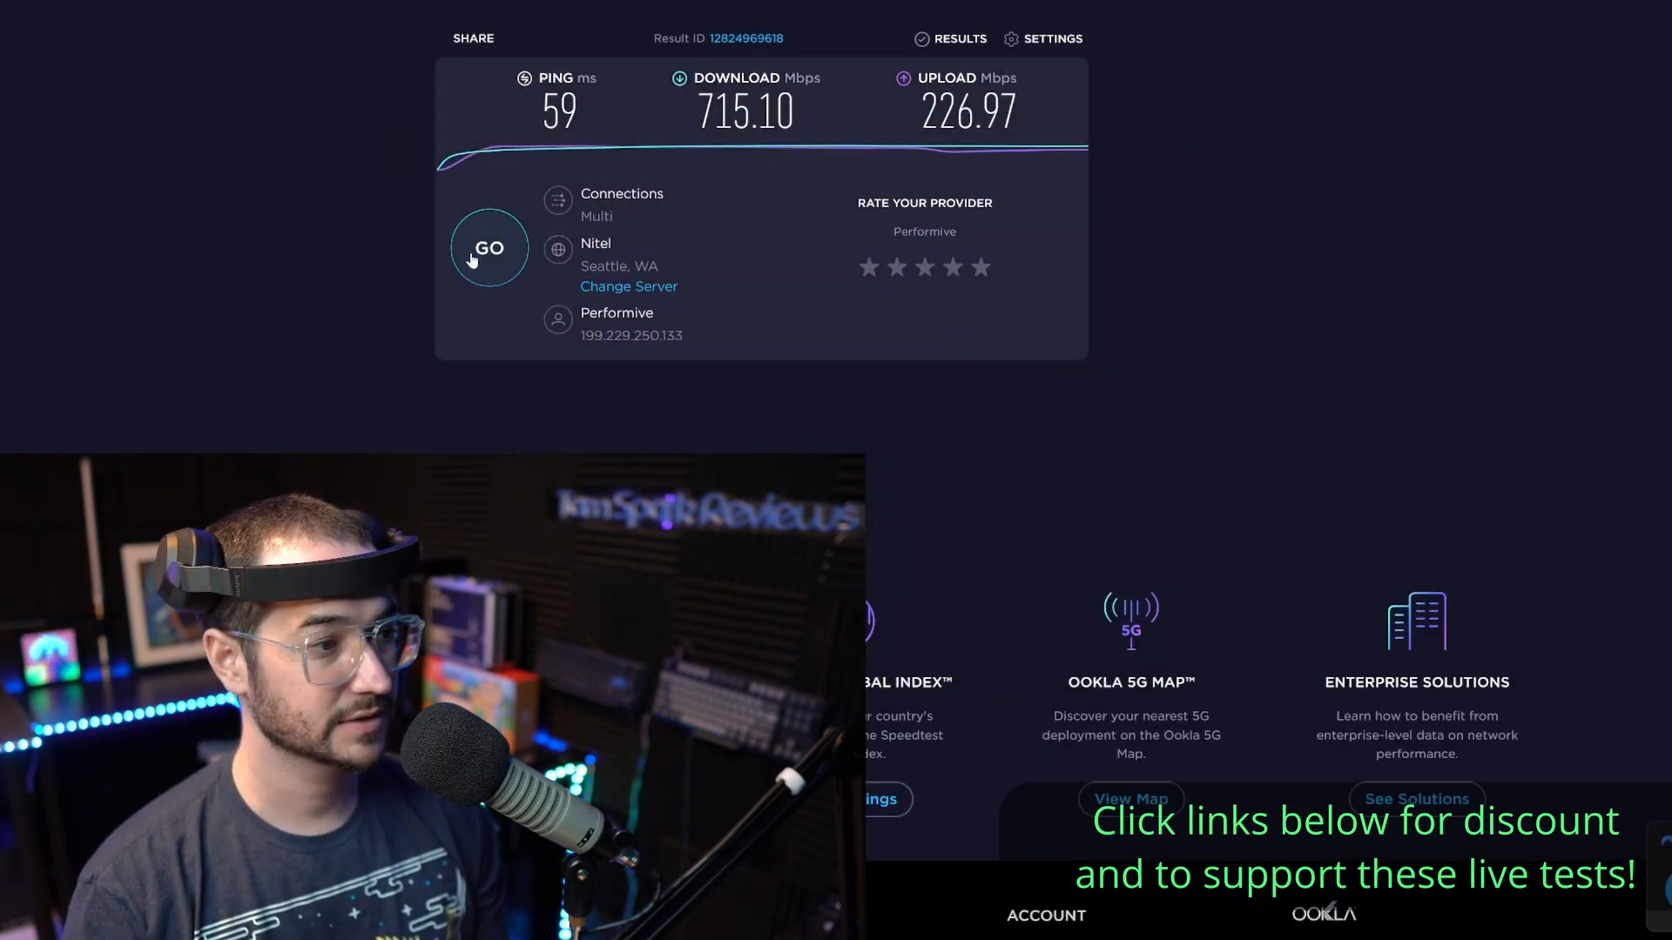
# Start a new speed test over the NordVPN Seattle connection and scroll down
pyautogui.click(488, 249)
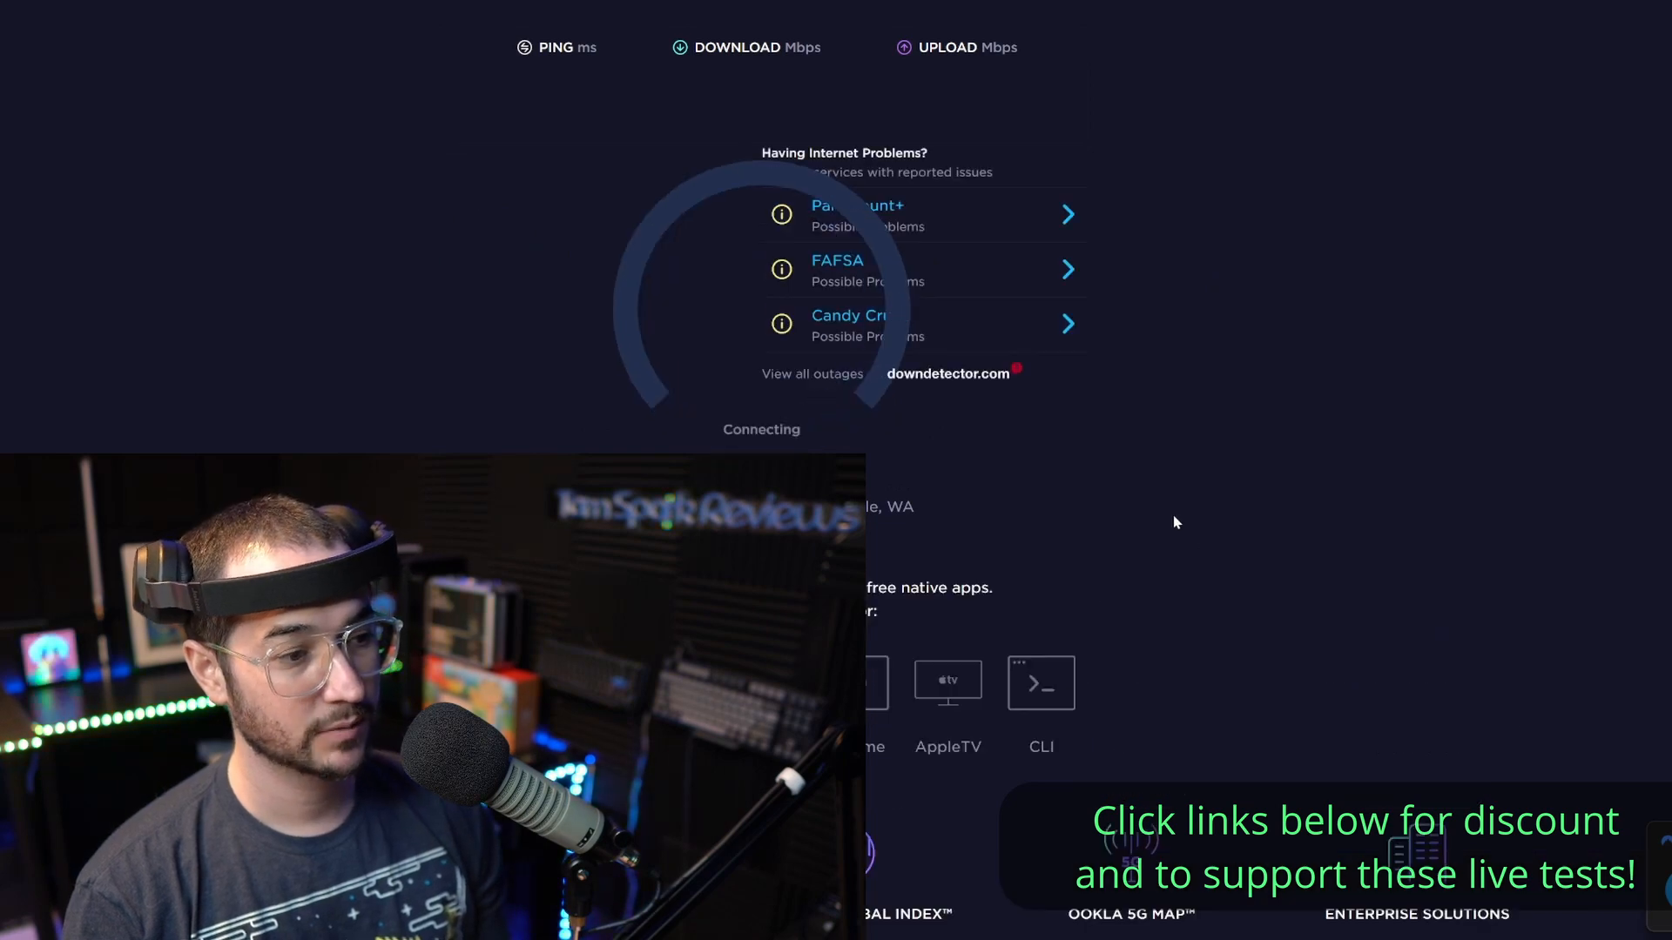
pyautogui.moveTo(1006, 194)
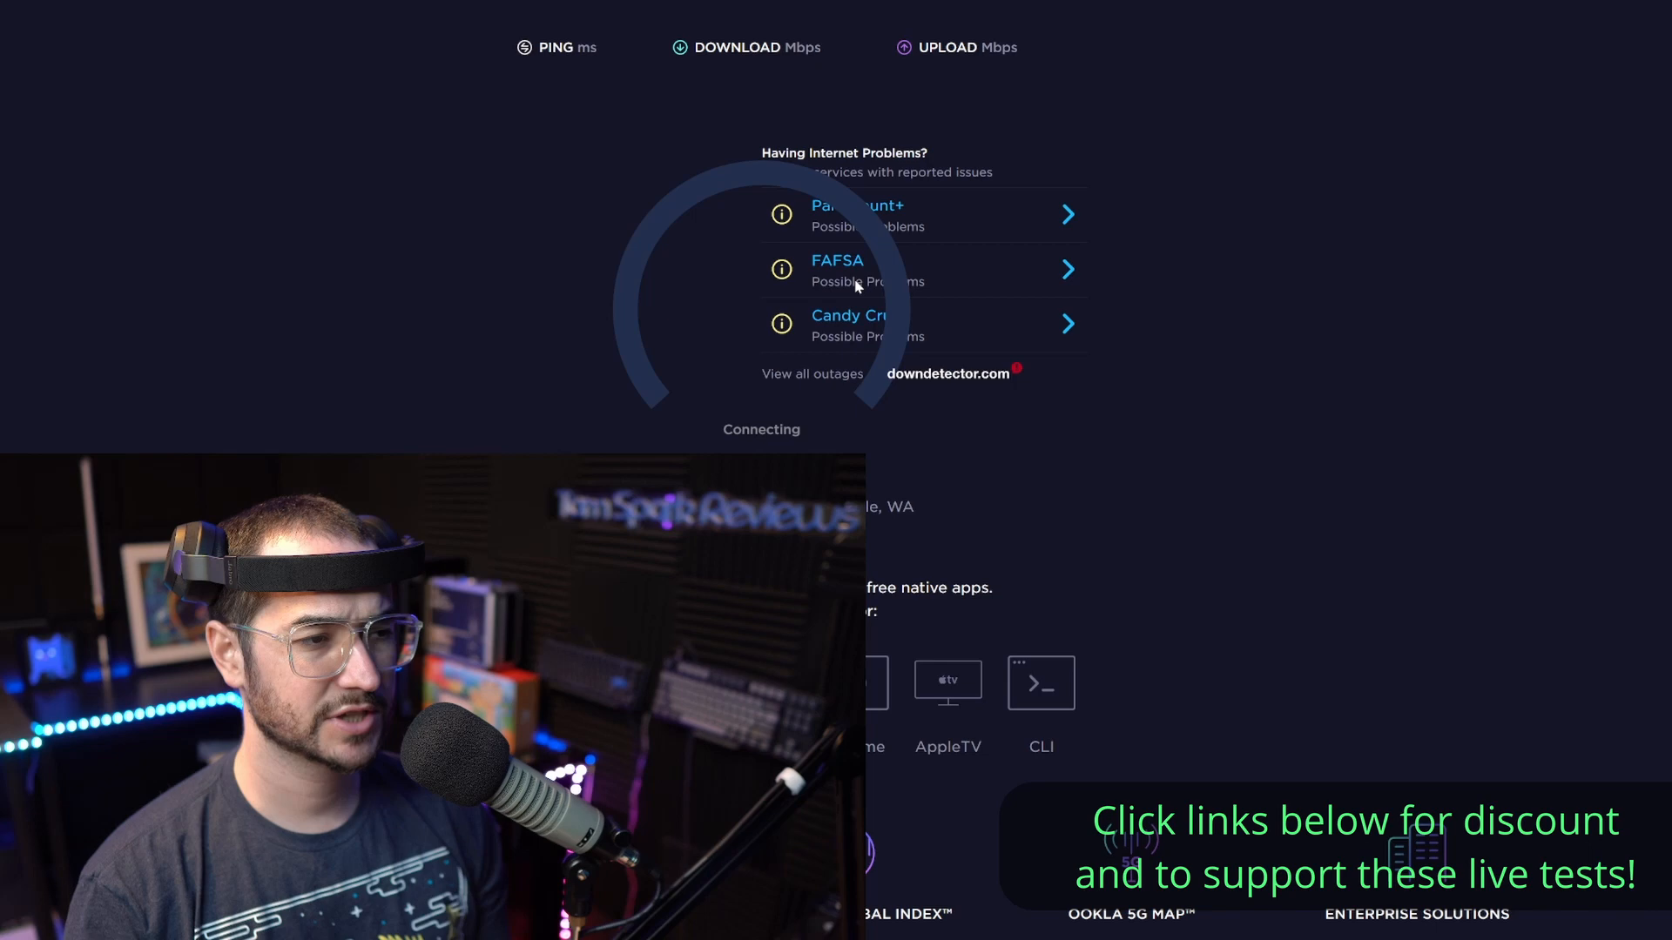
pyautogui.scroll(-3)
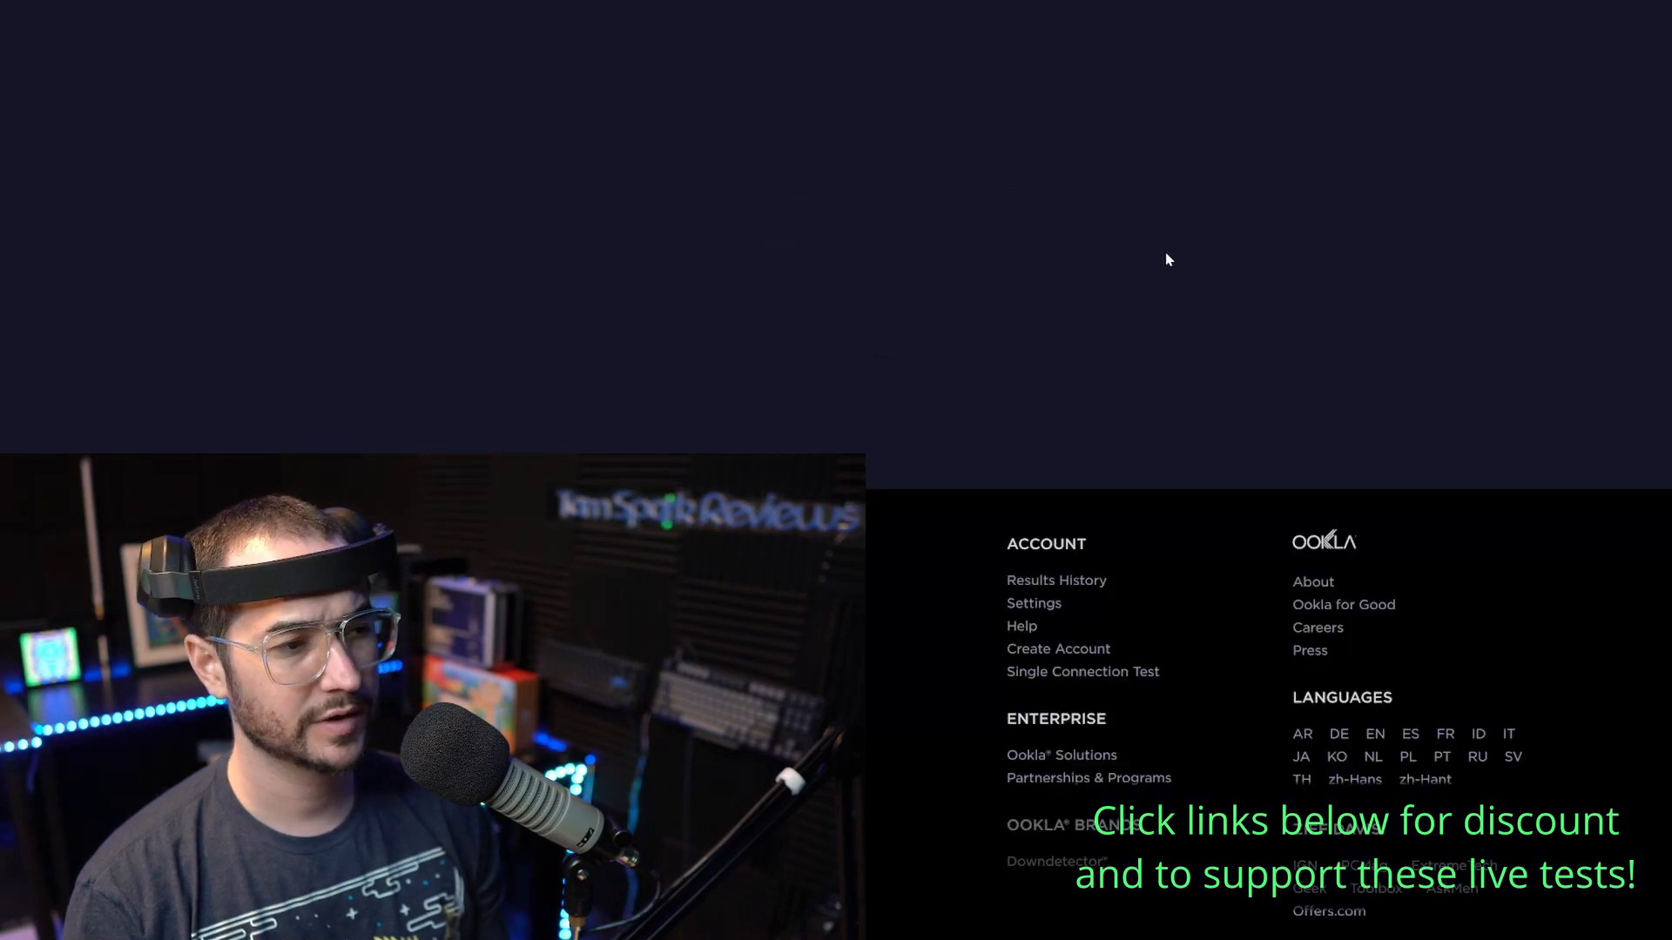